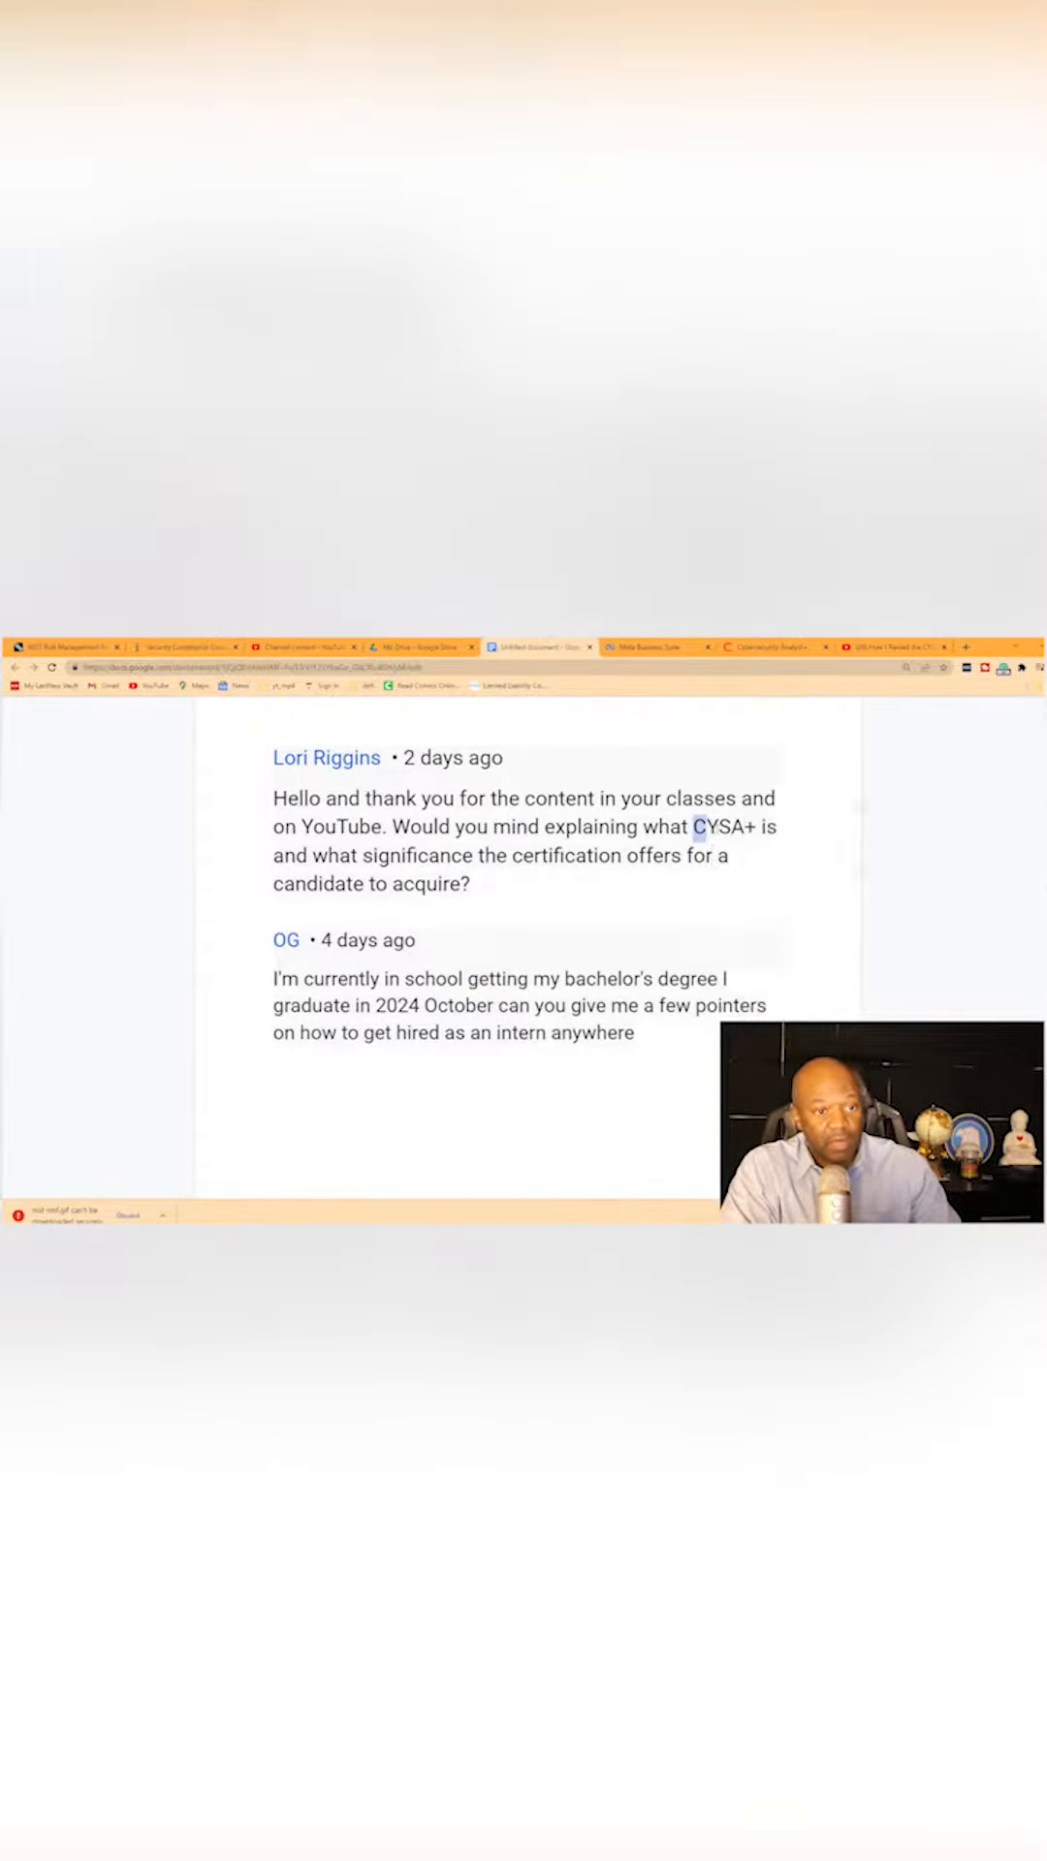
Highlight the word CYSA+ in the viewer's question in Google Docs
{"action": "double_click", "coordinate": [720, 826]}
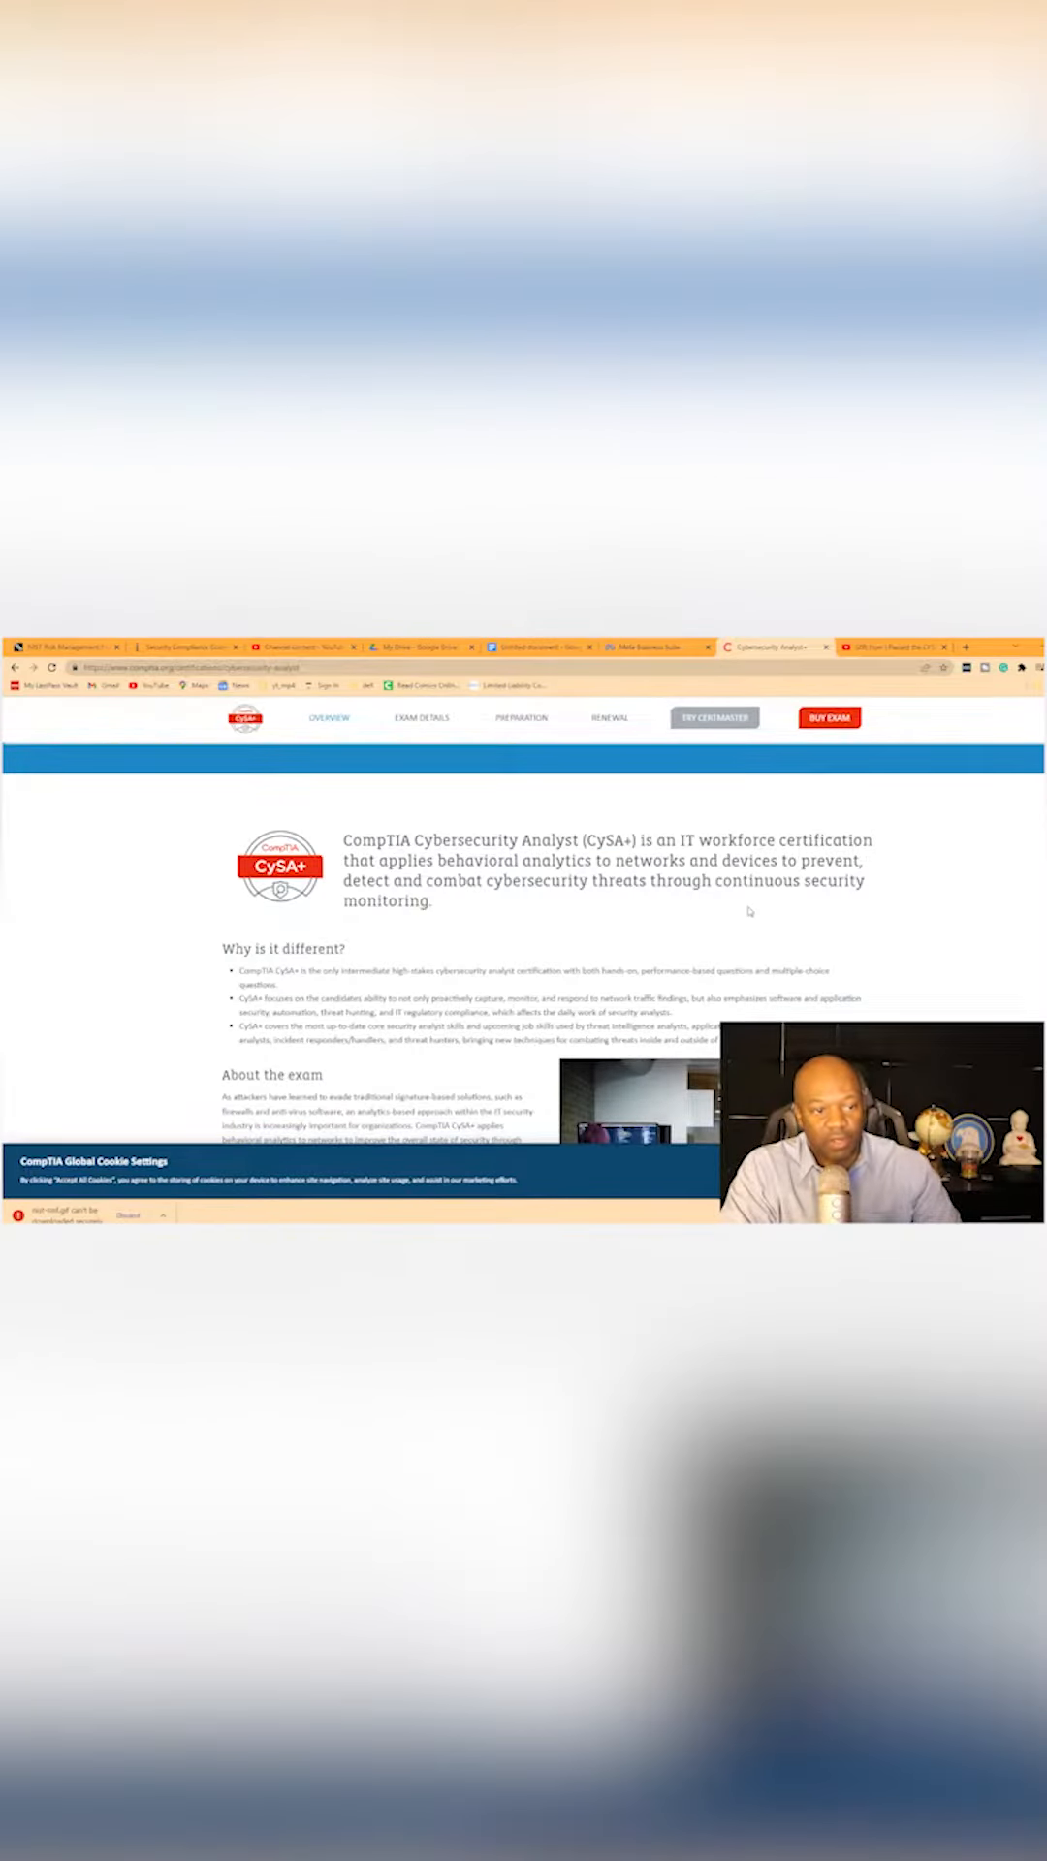
Scroll through the CompTIA CySA+ overview, then bring up the 'How I Passed the CYSA+ With No Experience' video
{"action": "scroll", "scroll_direction": "down", "scroll_amount": 3}
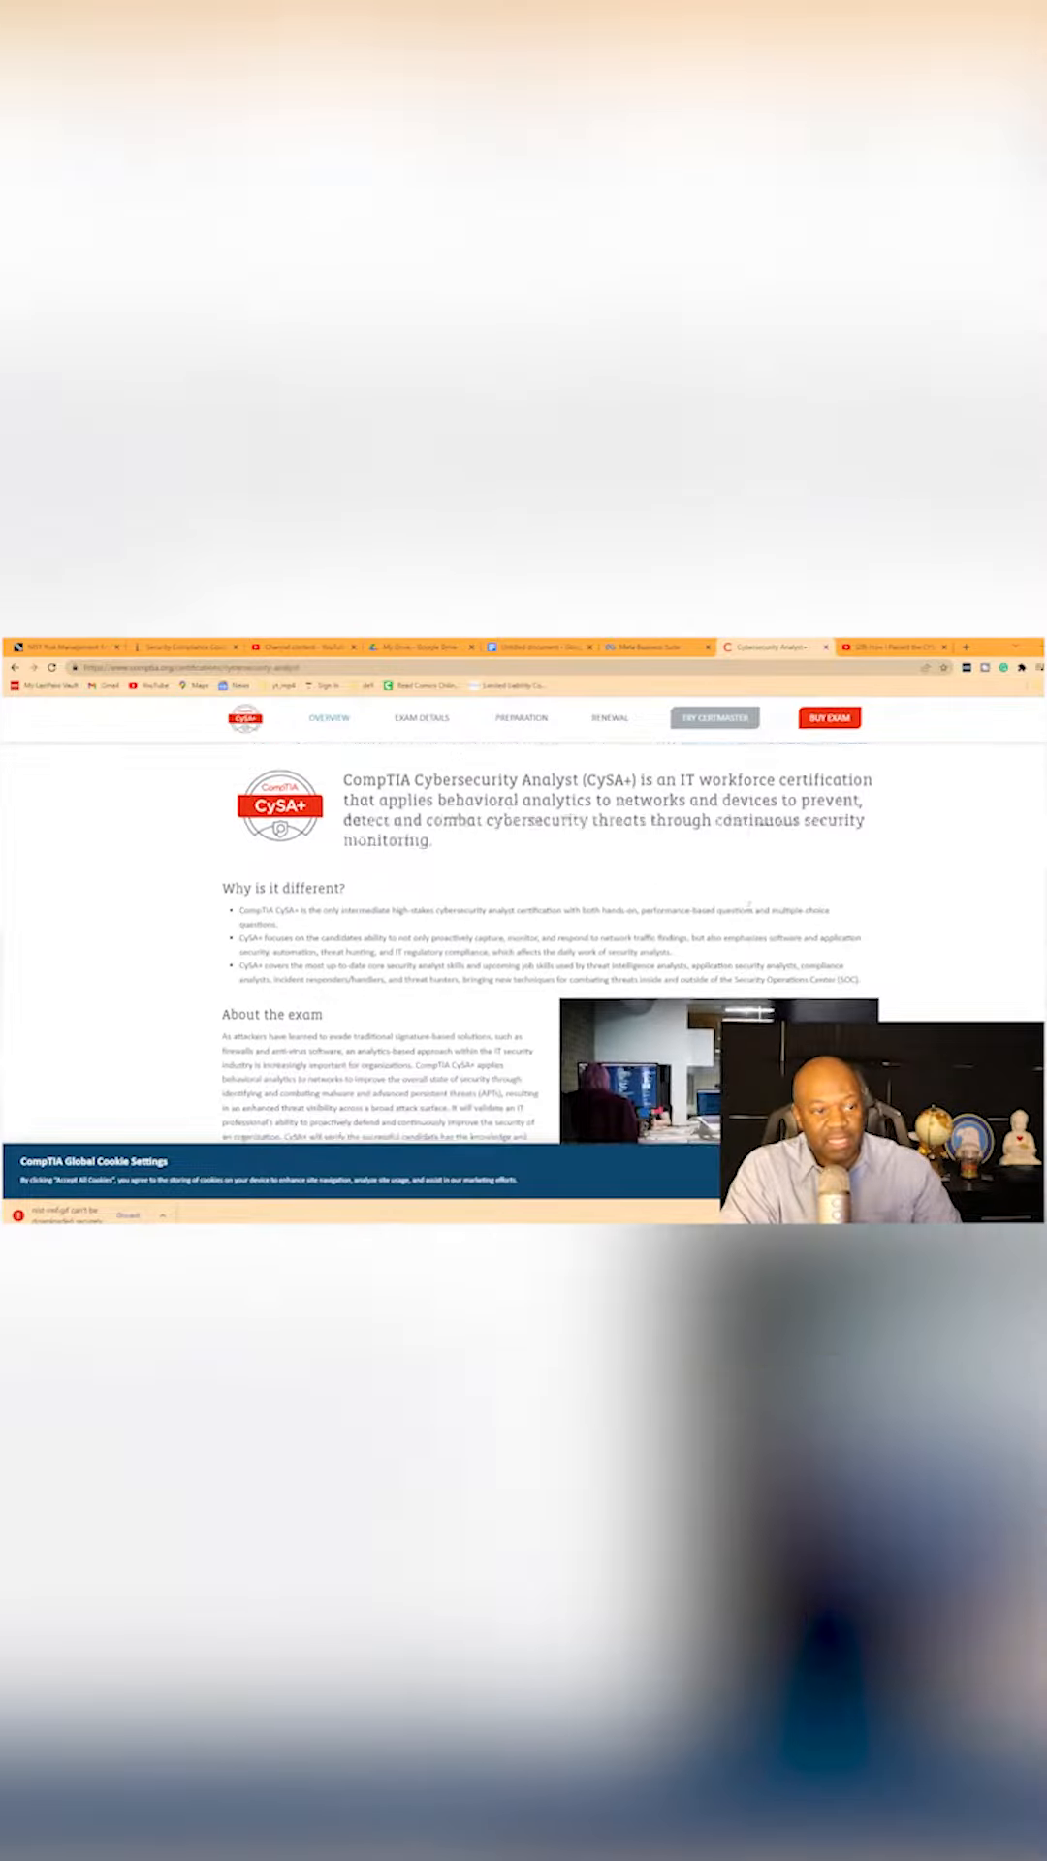
{"action": "scroll", "scroll_direction": "up", "scroll_amount": 3}
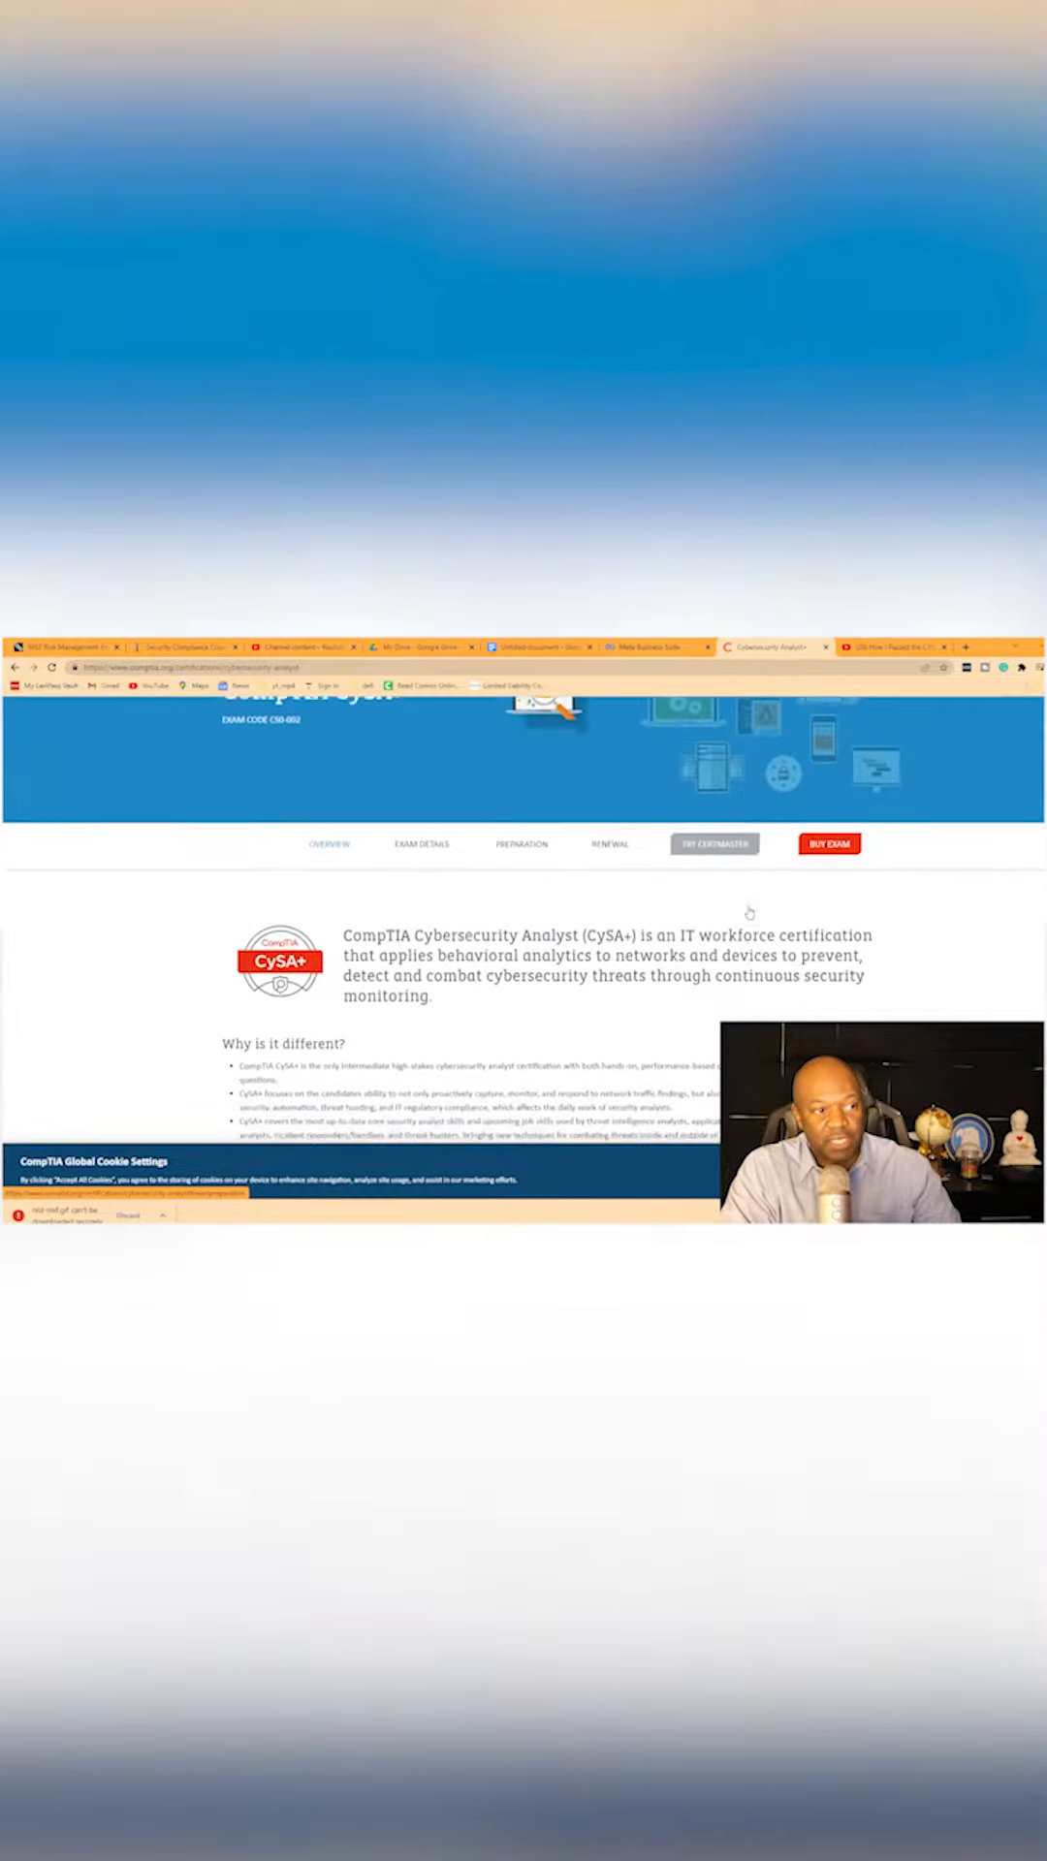
{"action": "scroll", "scroll_direction": "down", "scroll_amount": 3}
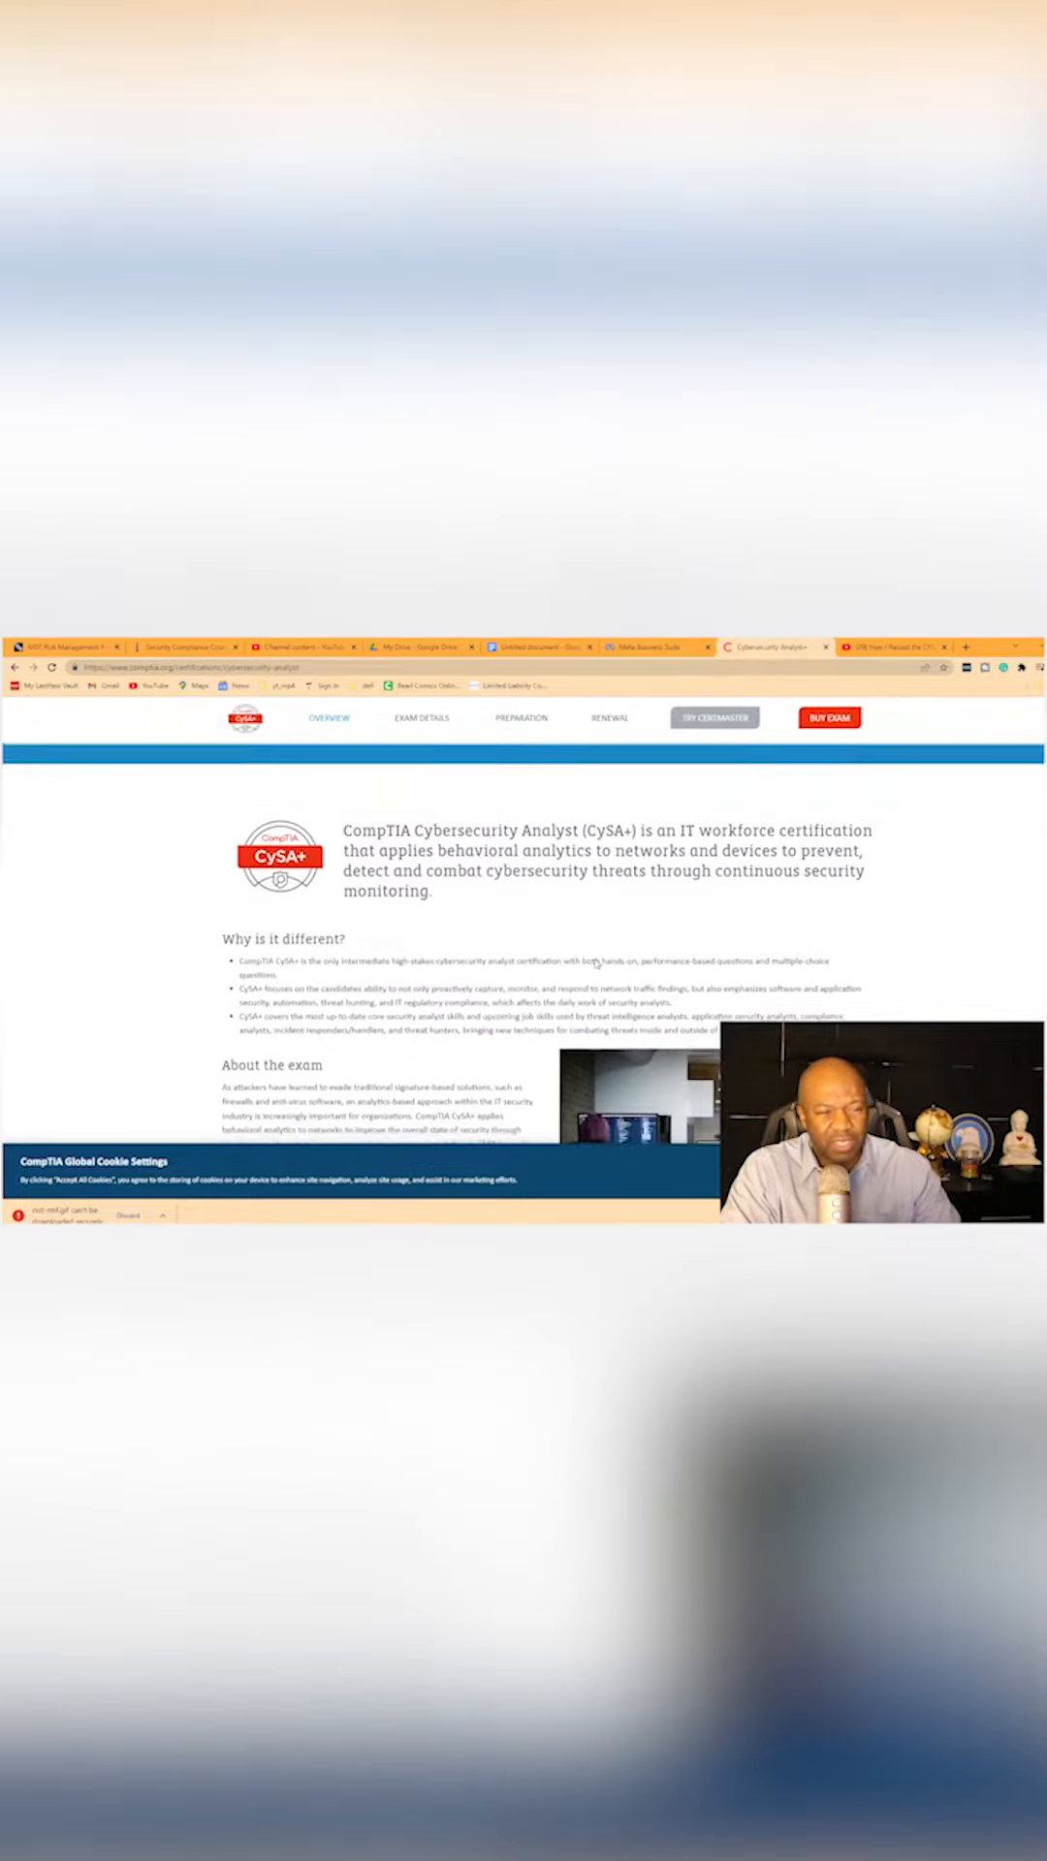
{"action": "scroll", "scroll_direction": "down", "scroll_amount": 3}
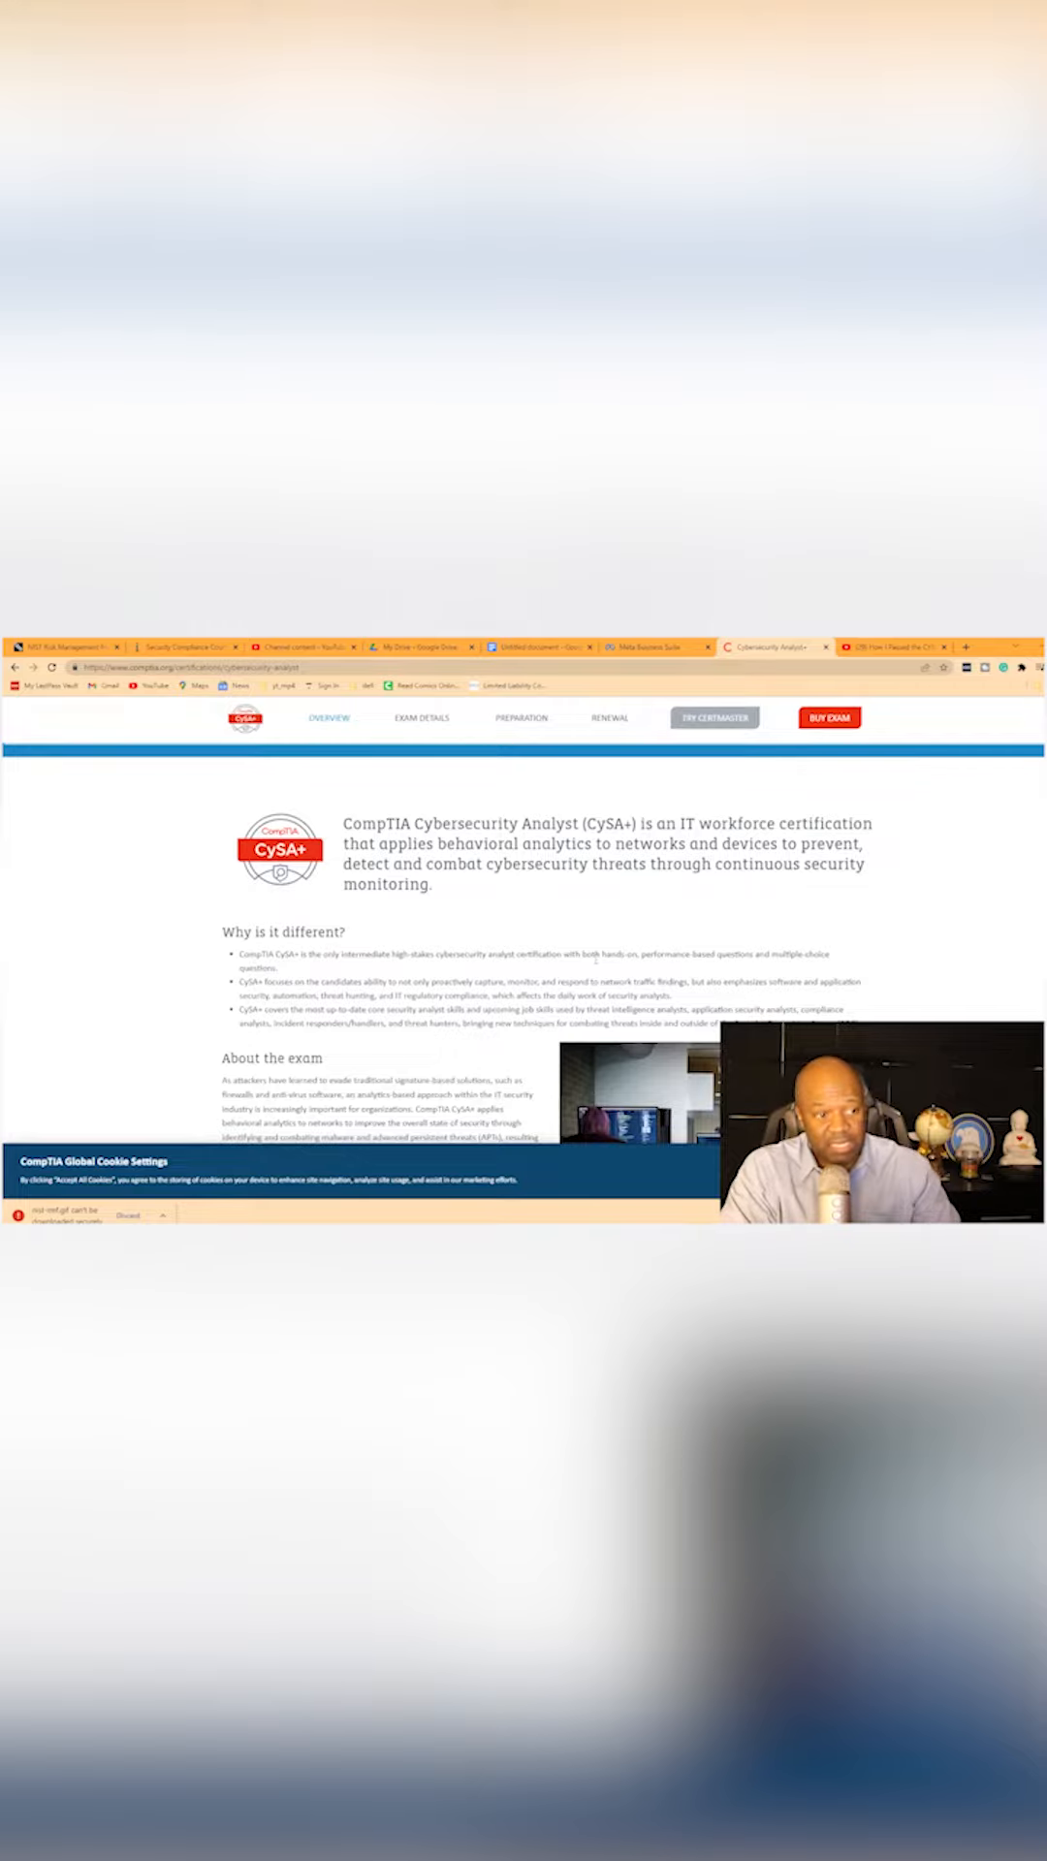
{"action": "scroll", "scroll_direction": "down", "scroll_amount": 3}
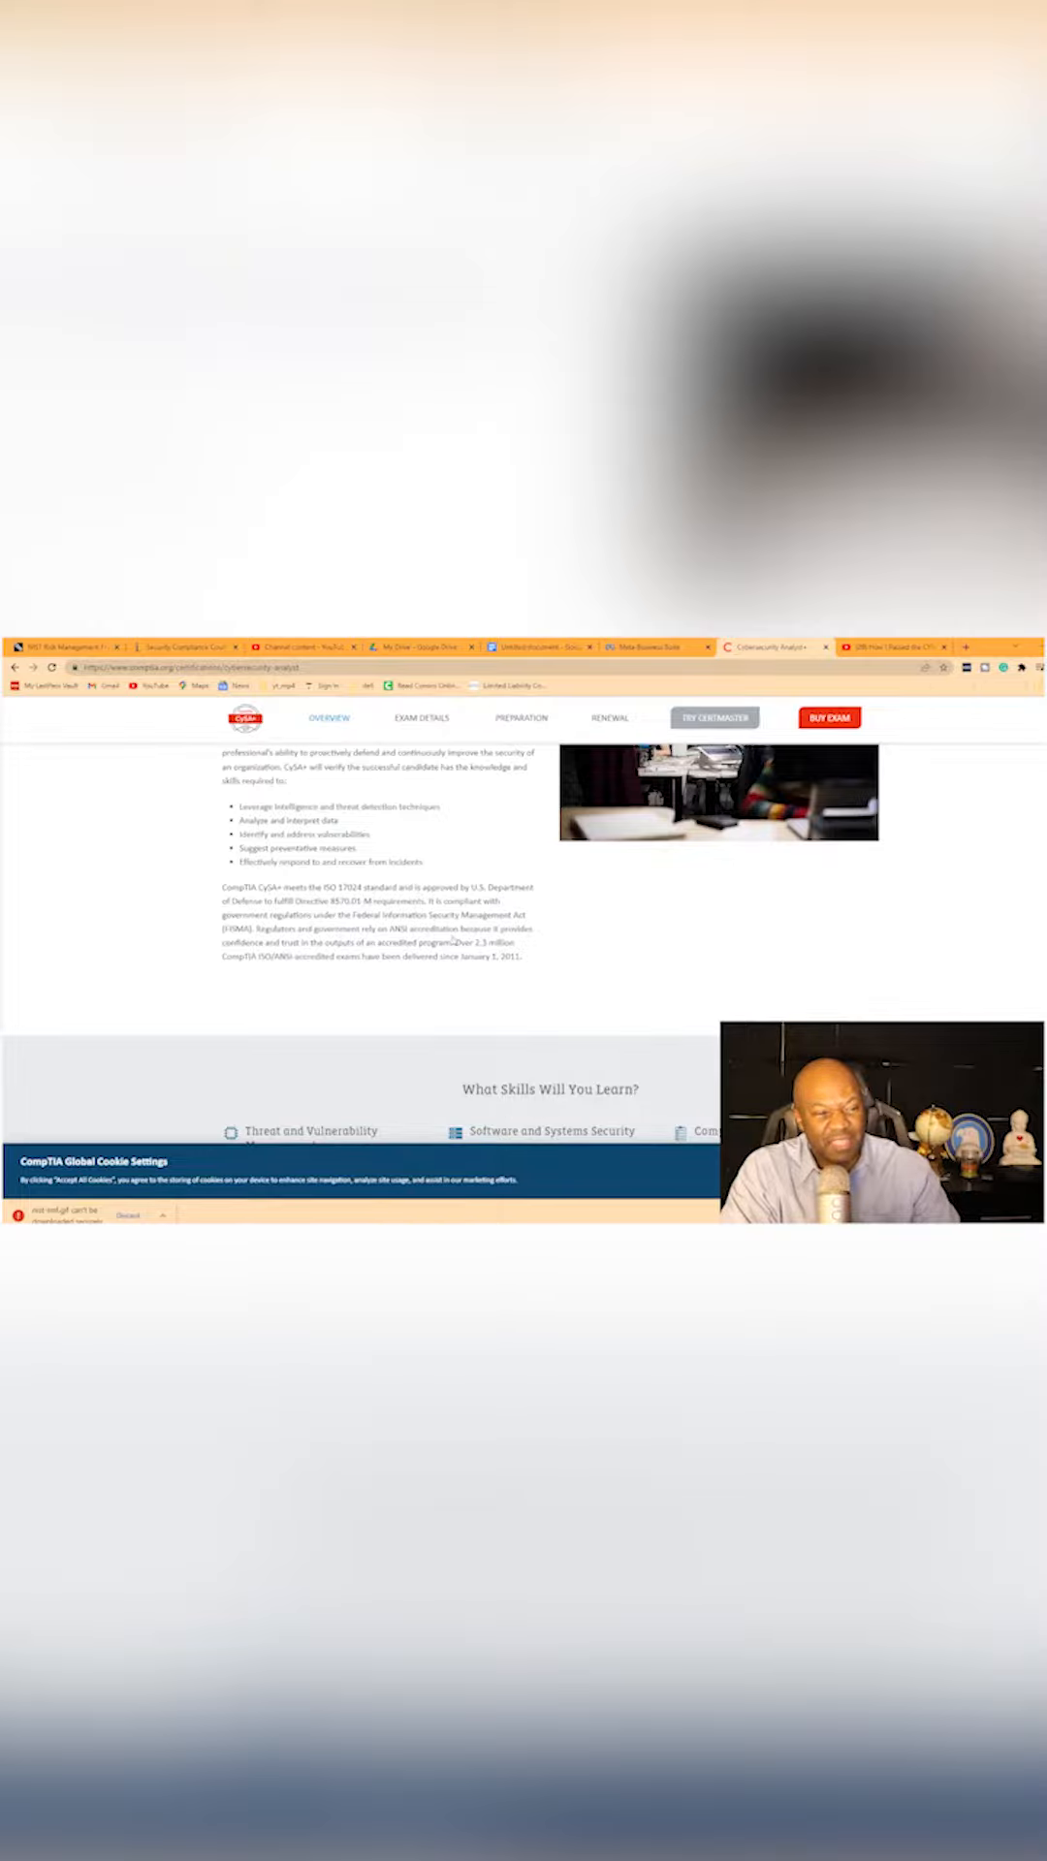
{"action": "scroll", "scroll_direction": "down", "scroll_amount": 3}
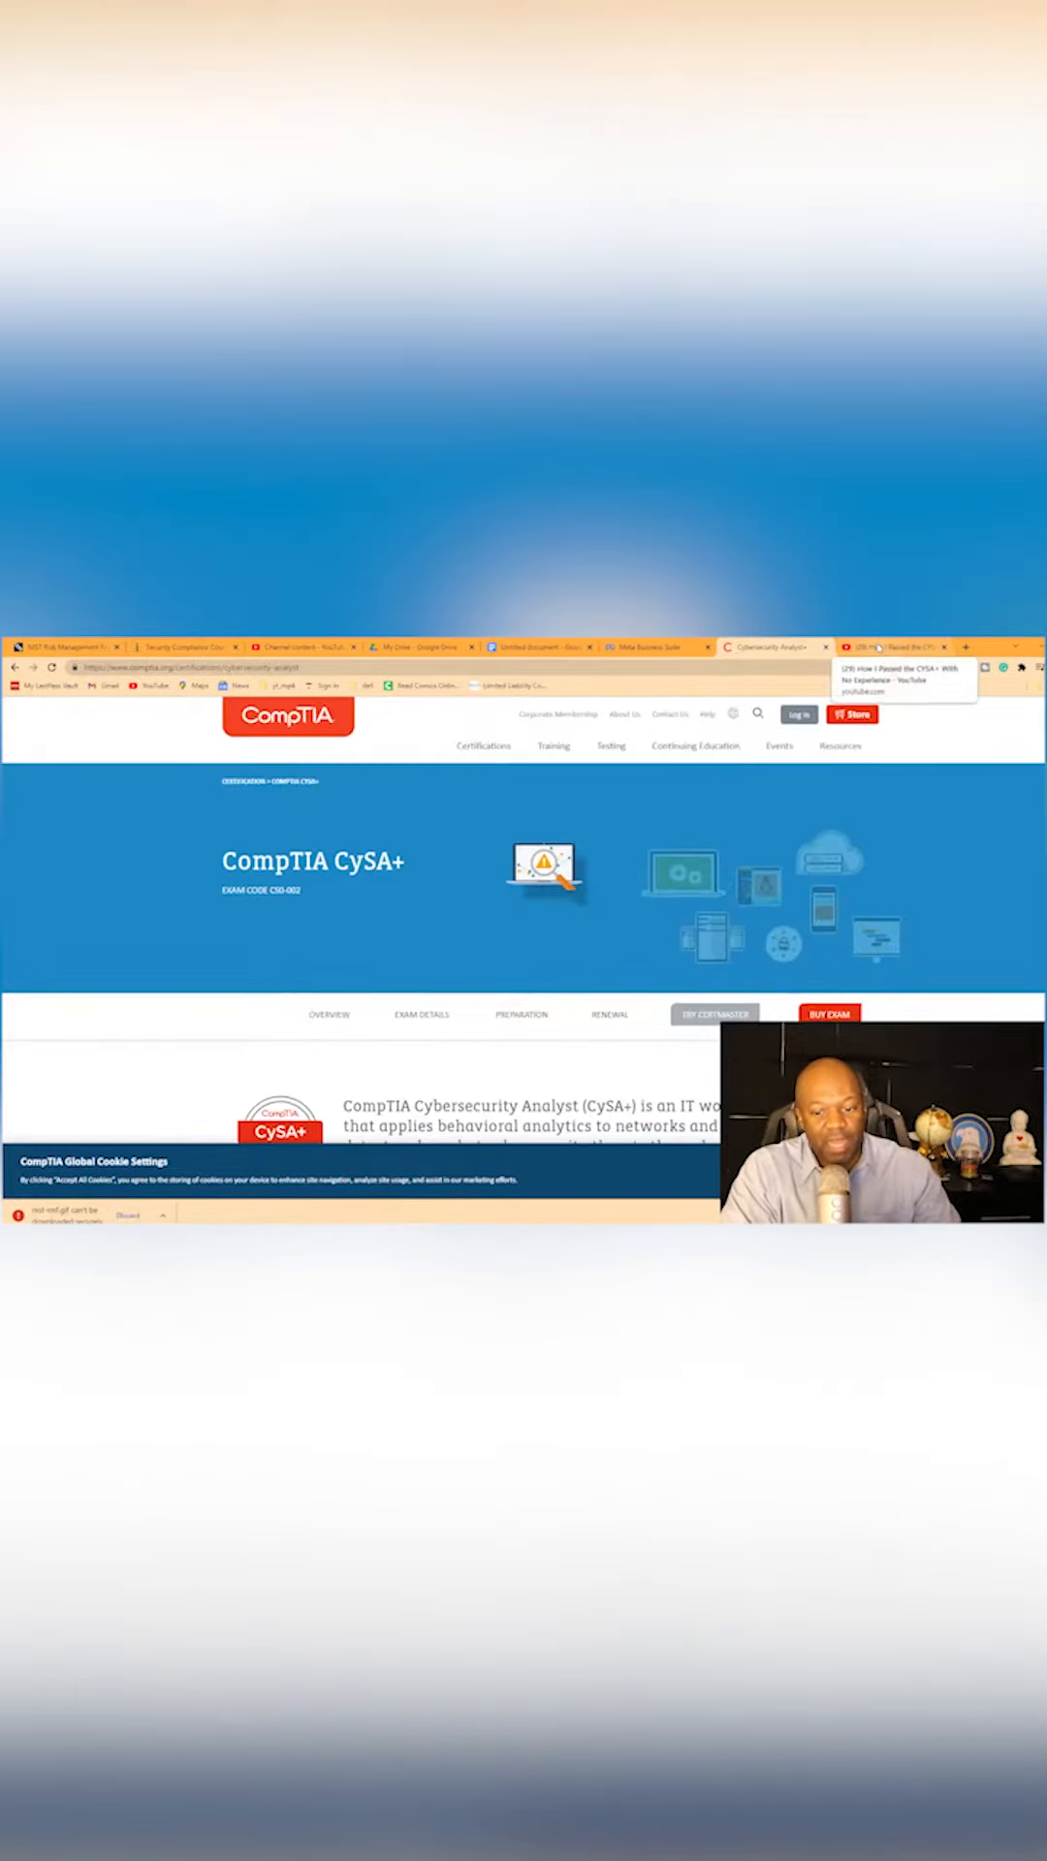
{"action": "left_click", "coordinate": [896, 646]}
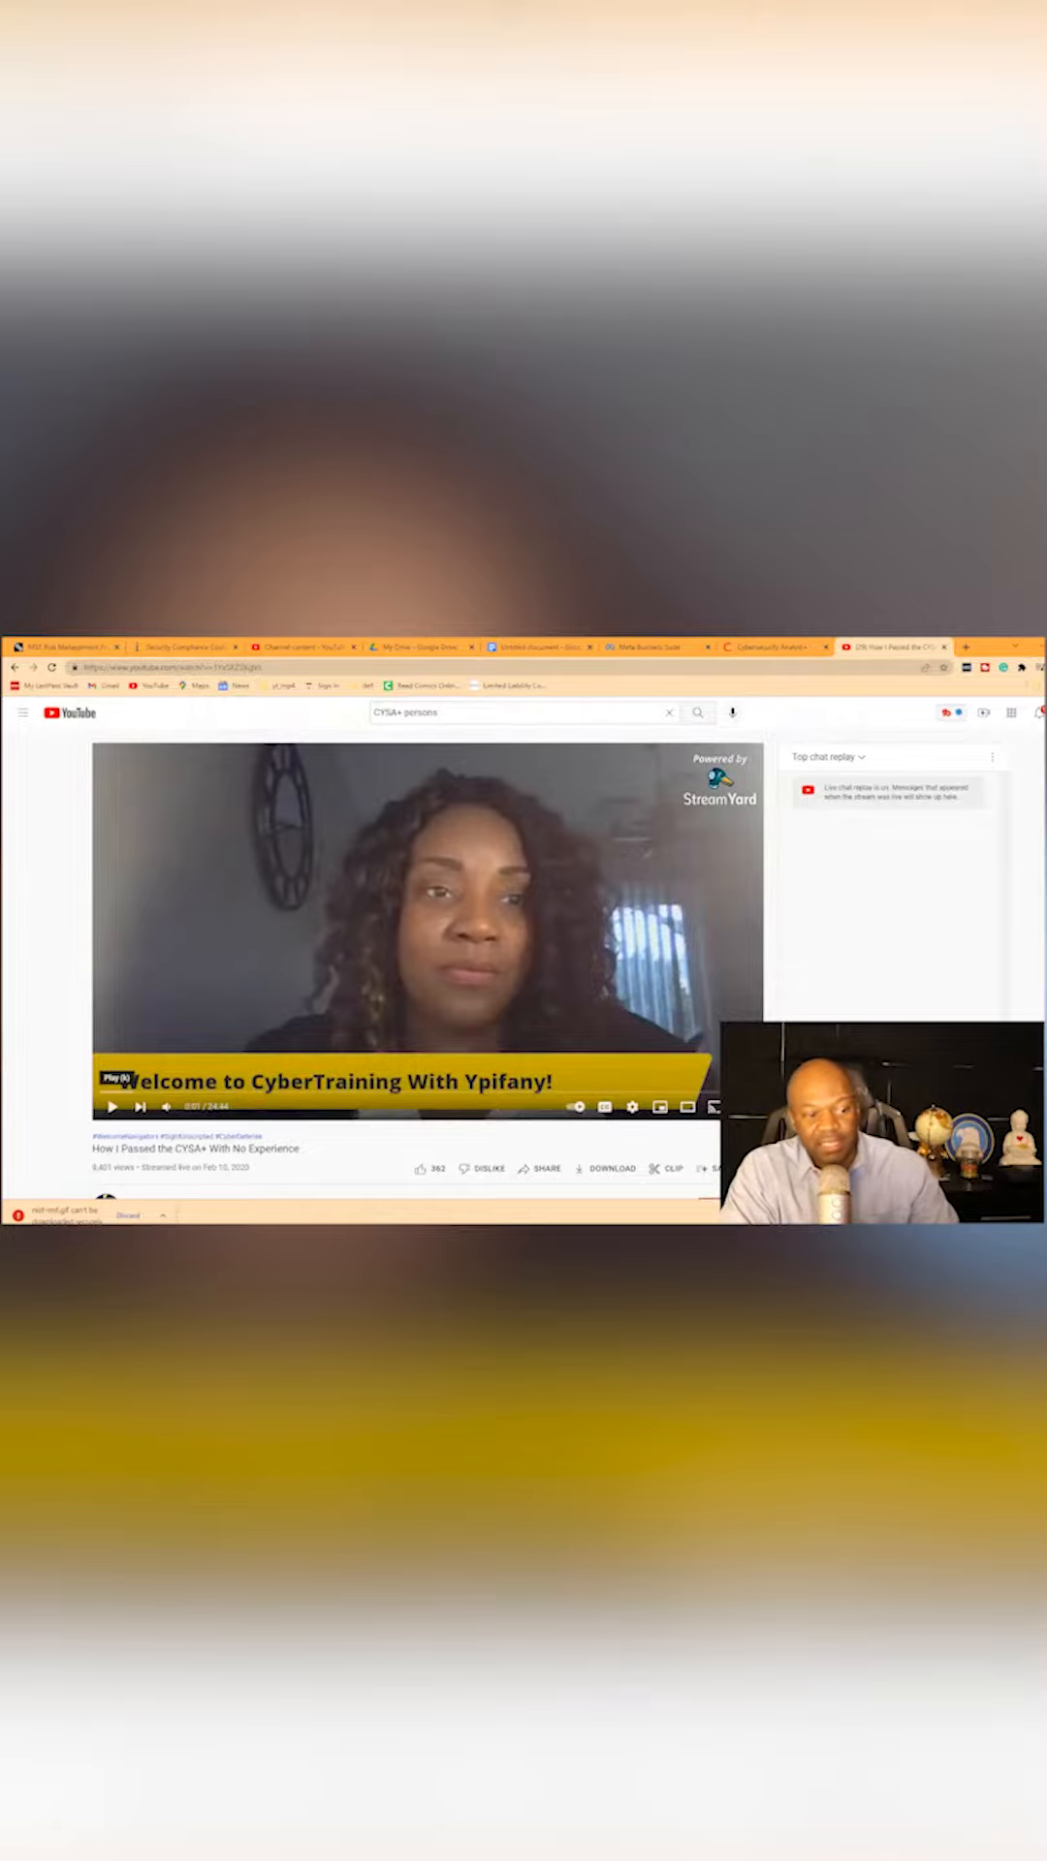
Scroll past the player to the video's description and comments
{"action": "scroll", "scroll_direction": "down", "scroll_amount": 3}
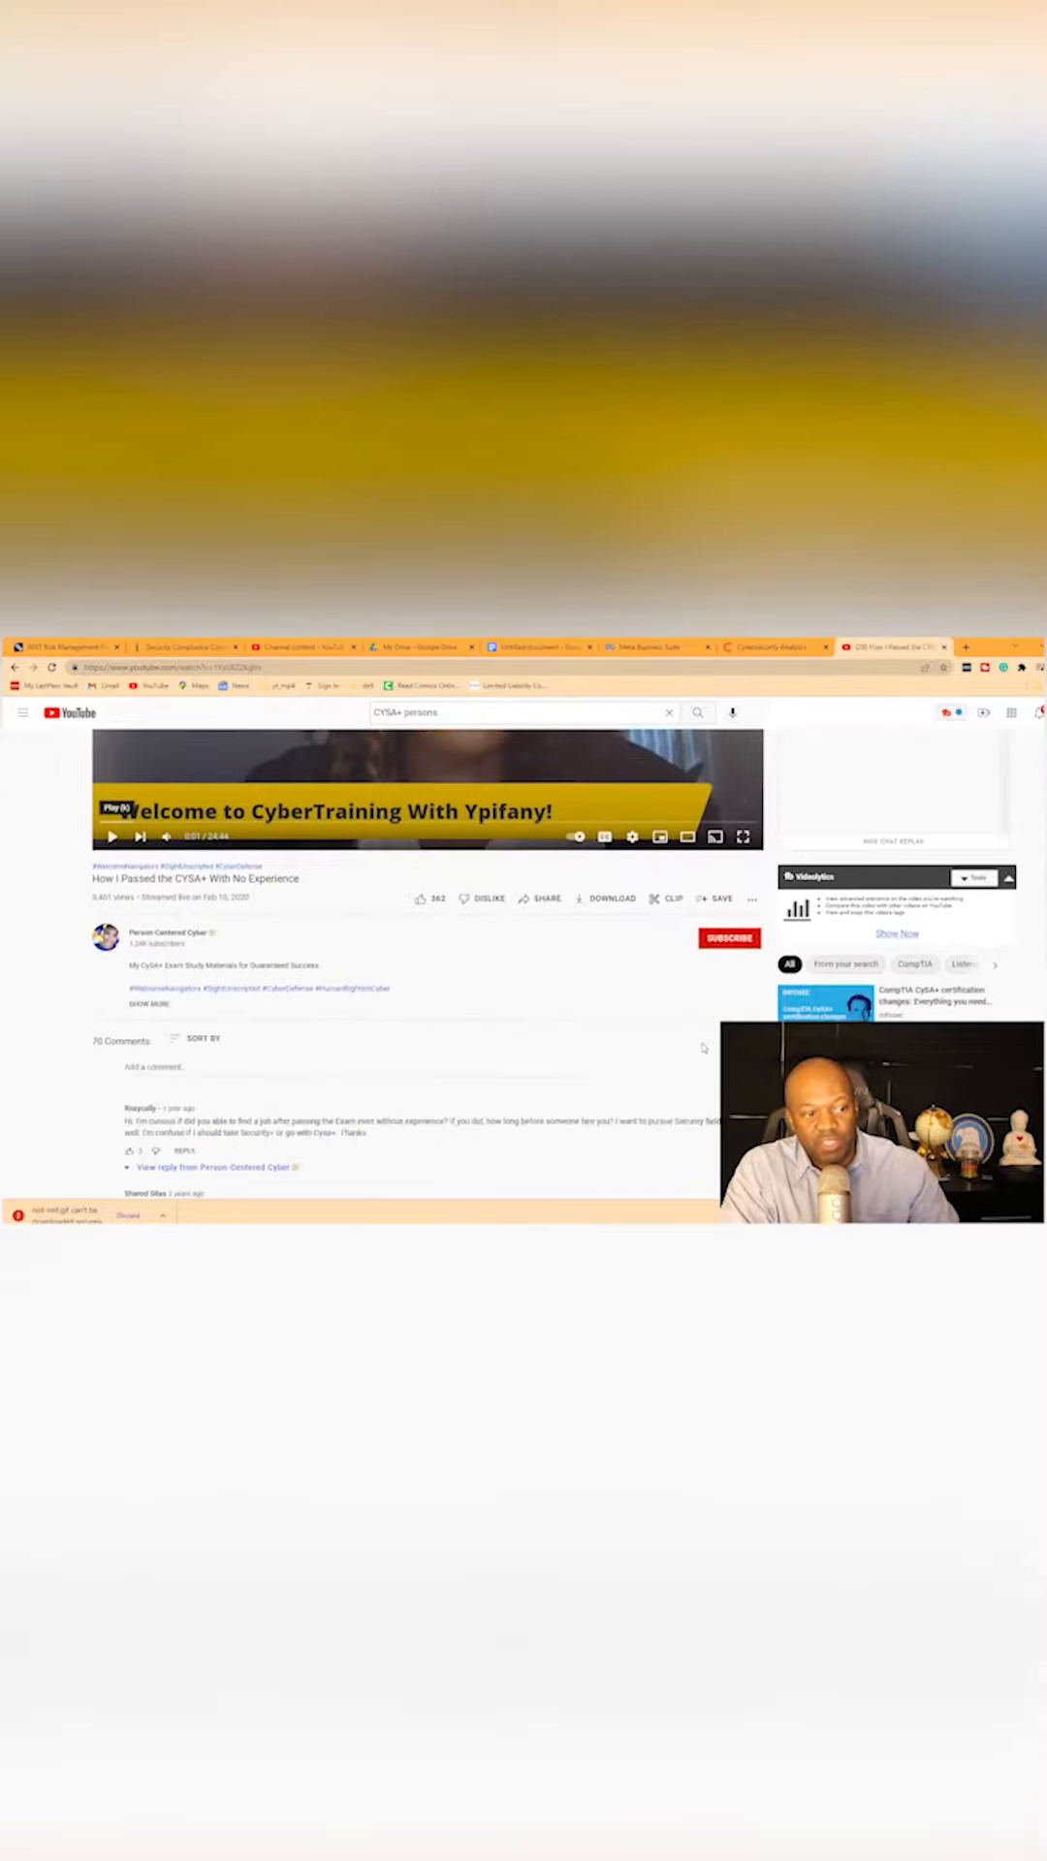
{"action": "scroll", "scroll_direction": "down", "scroll_amount": 3}
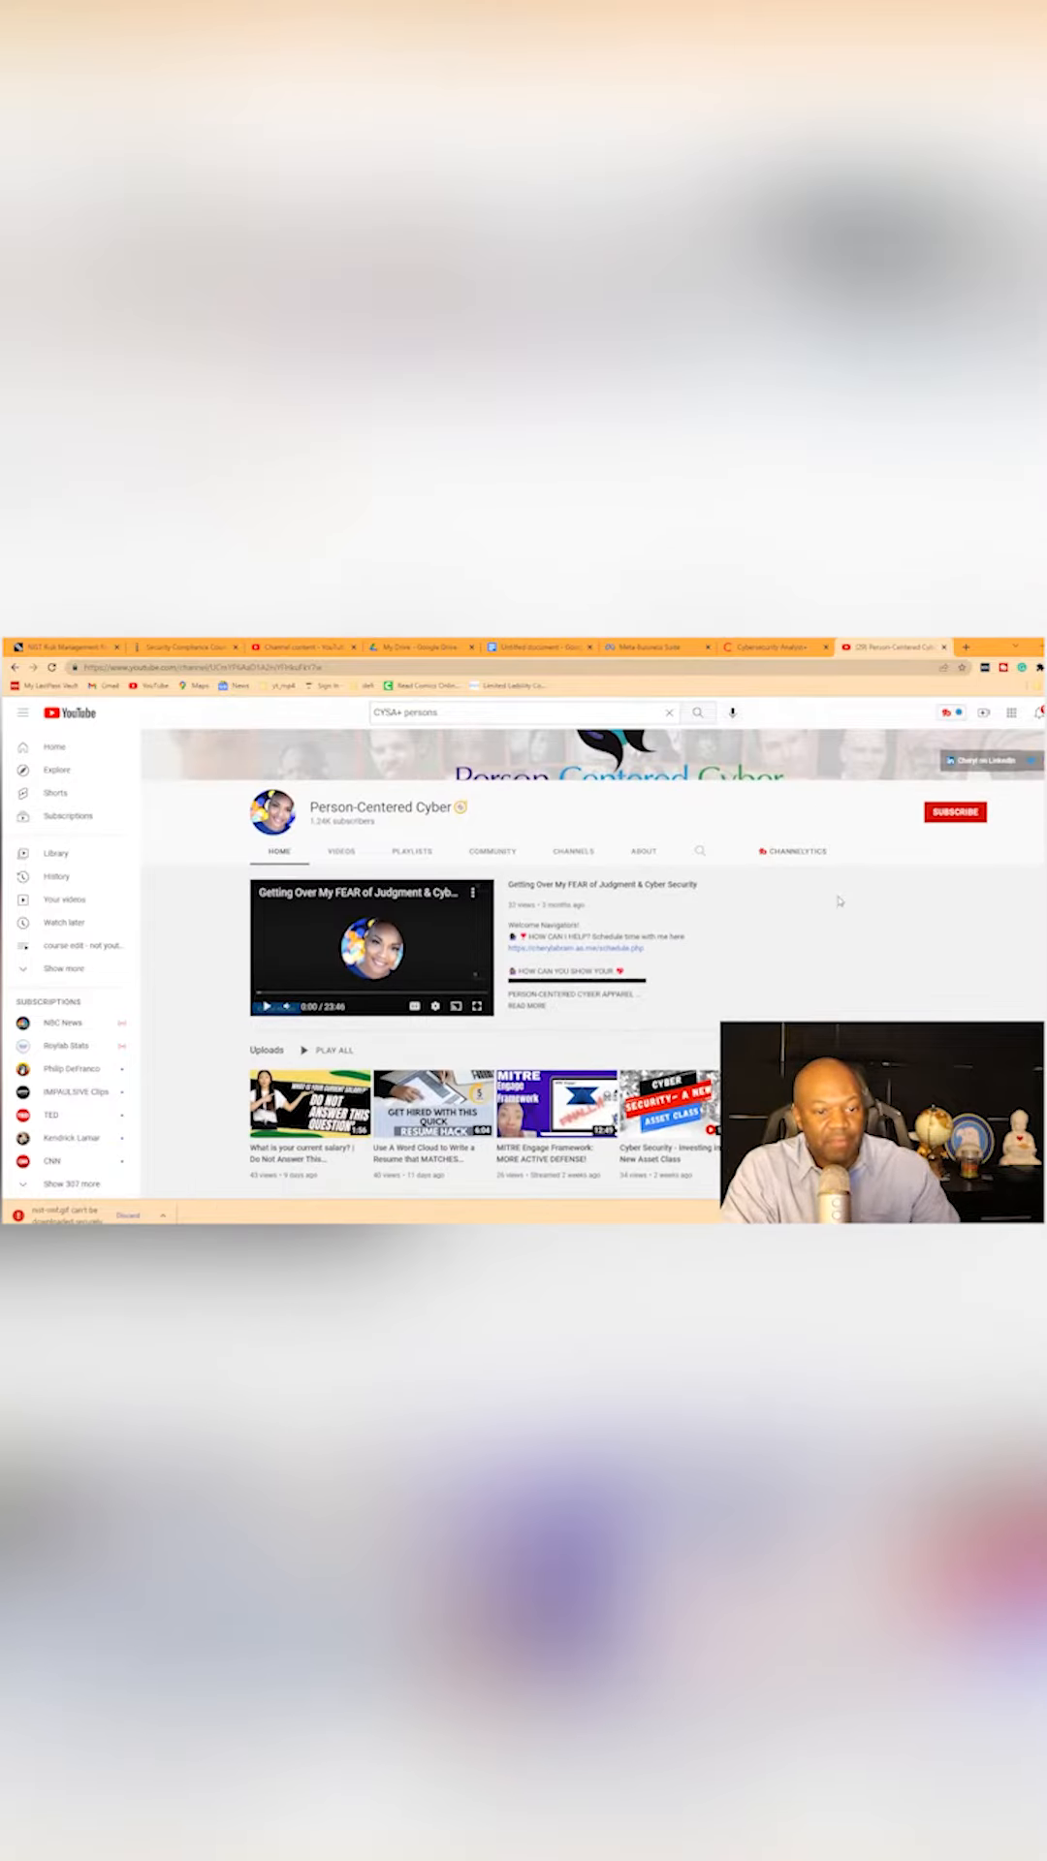
Browse the Person-Centered Cyber channel's uploads and popular videos, then return to the CompTIA CySA+ page
{"action": "scroll", "scroll_direction": "down", "scroll_amount": 3}
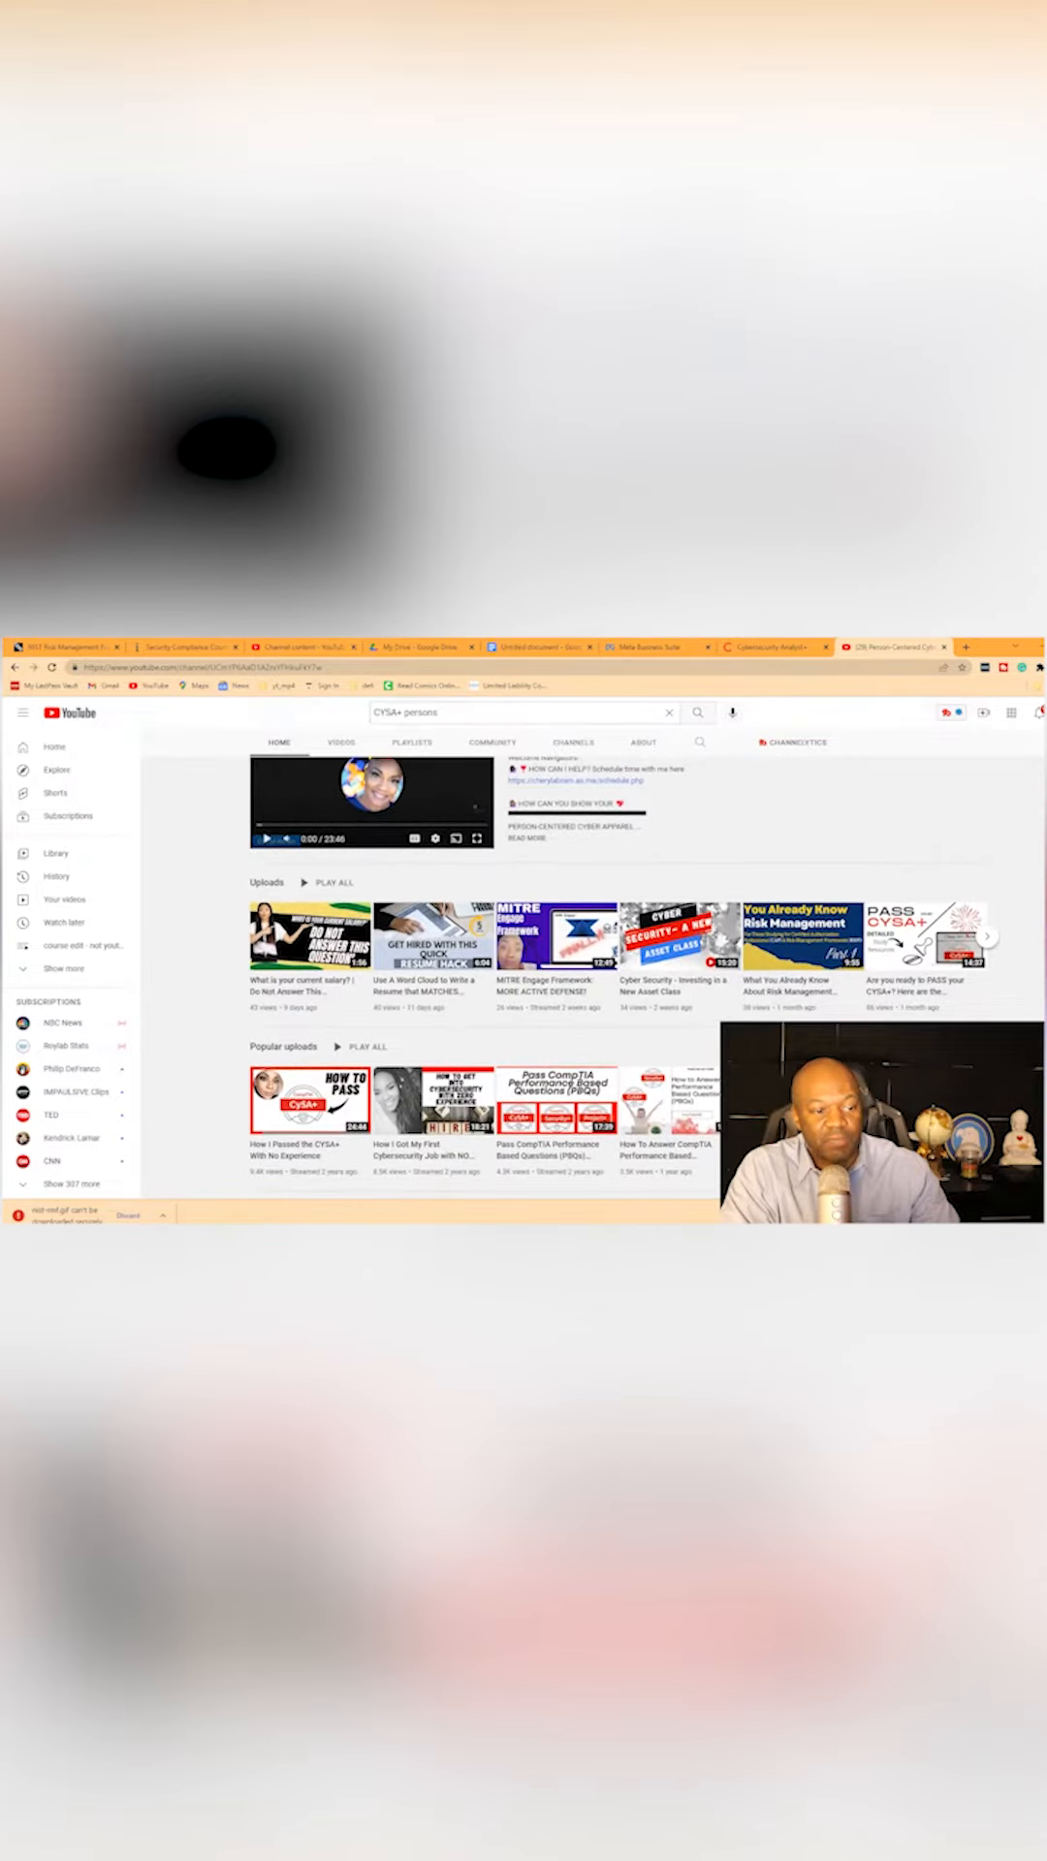
{"action": "scroll", "scroll_direction": "up", "scroll_amount": 3}
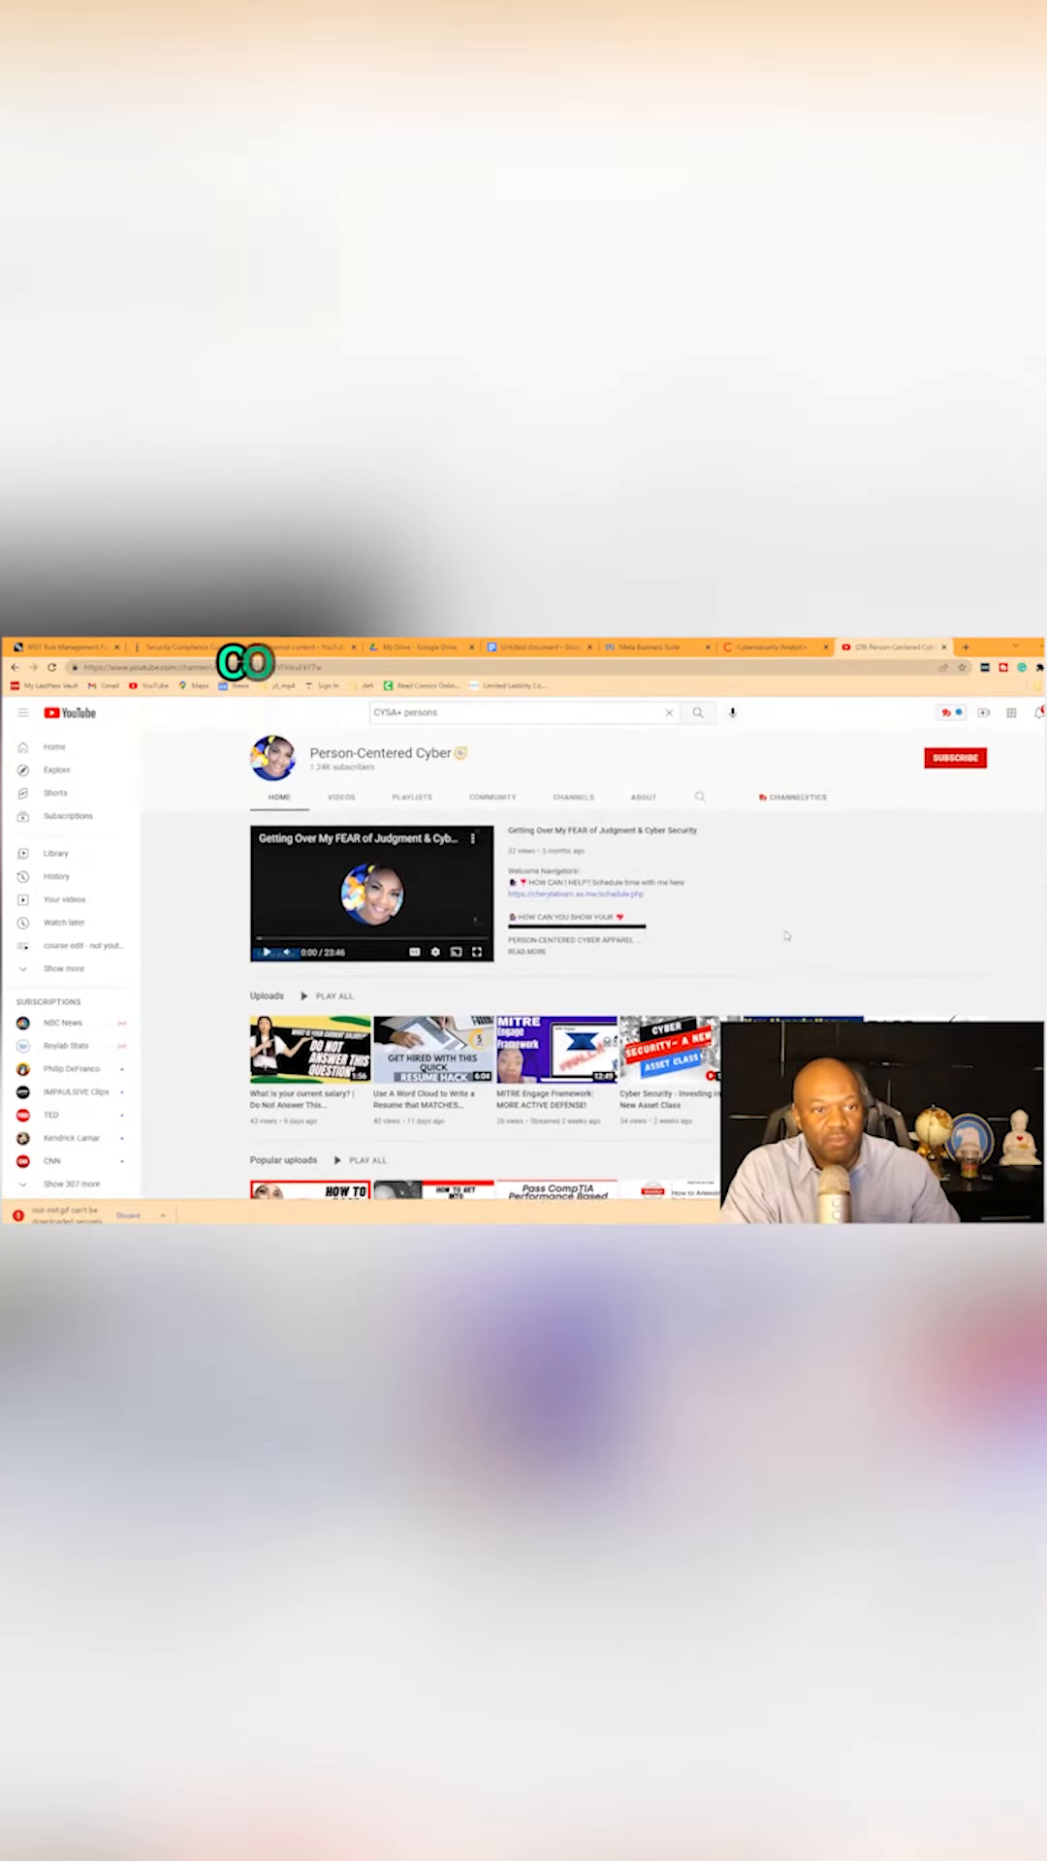
{"action": "left_click", "coordinate": [772, 647]}
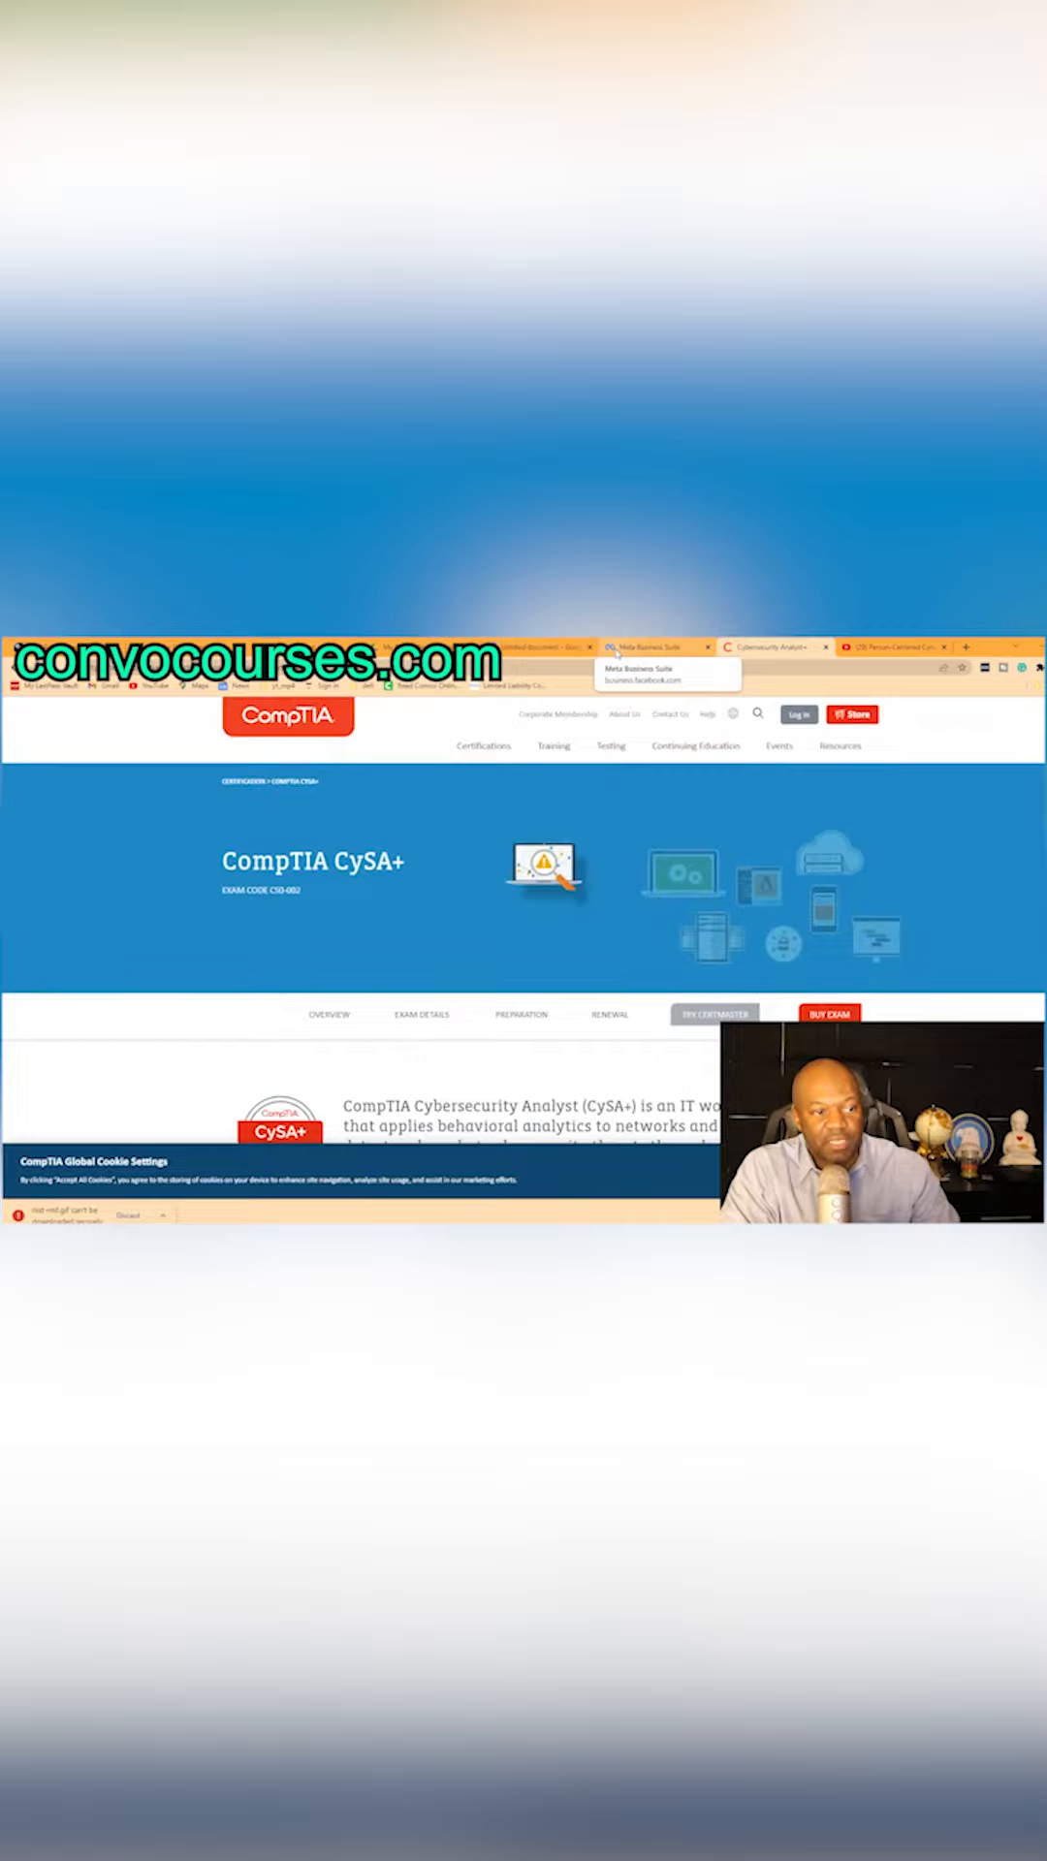